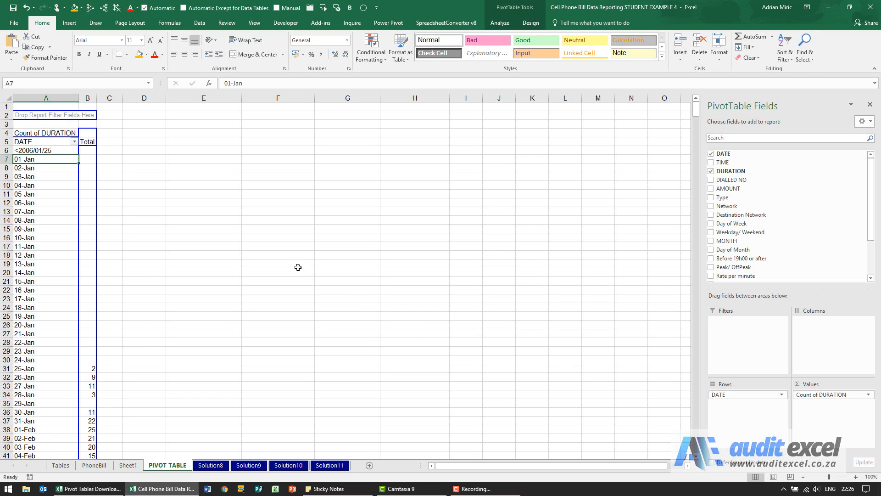
mouse_move(292, 257)
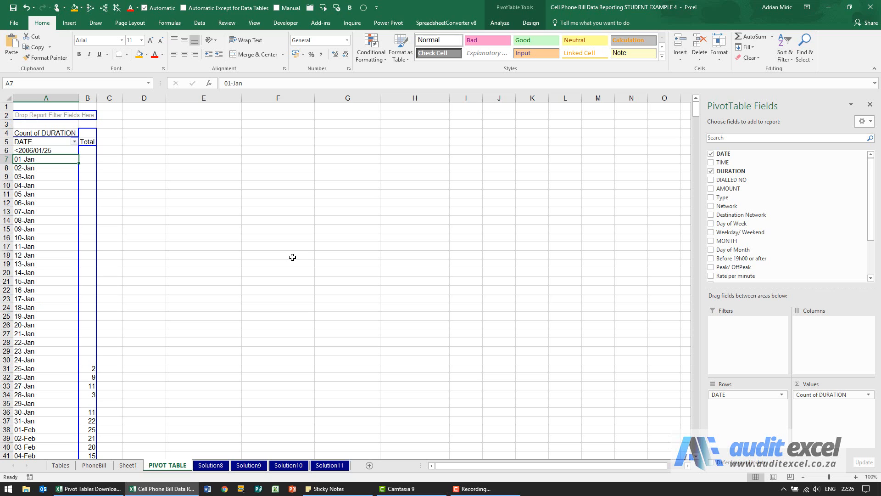
mouse_move(279, 253)
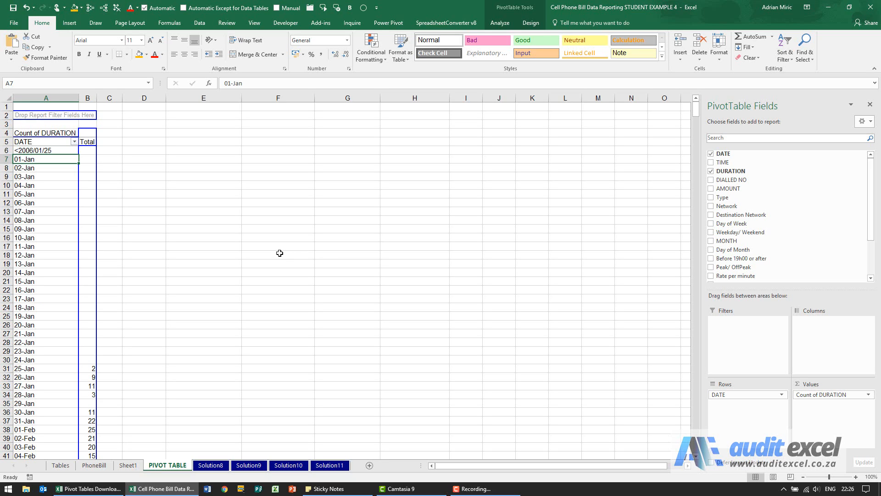
Step: Clear all fields from the PivotTable, then add Day of Month as the row field
left_click(46, 185)
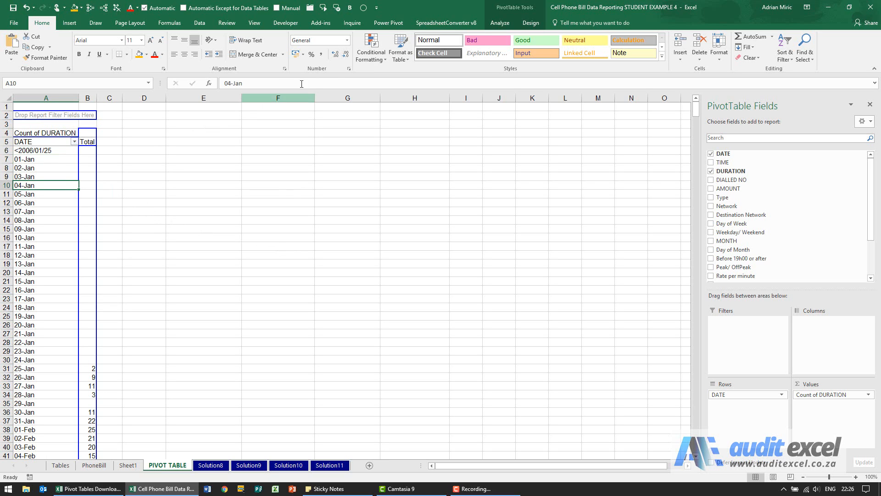
left_click(499, 23)
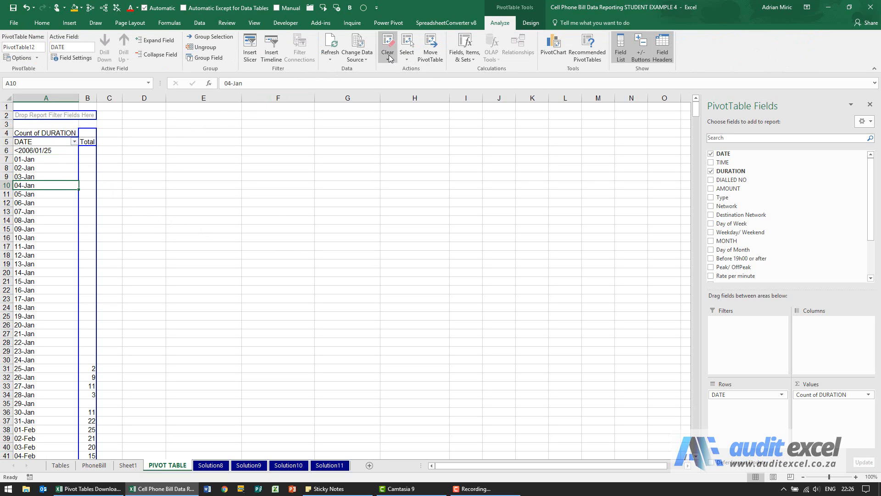
left_click(387, 45)
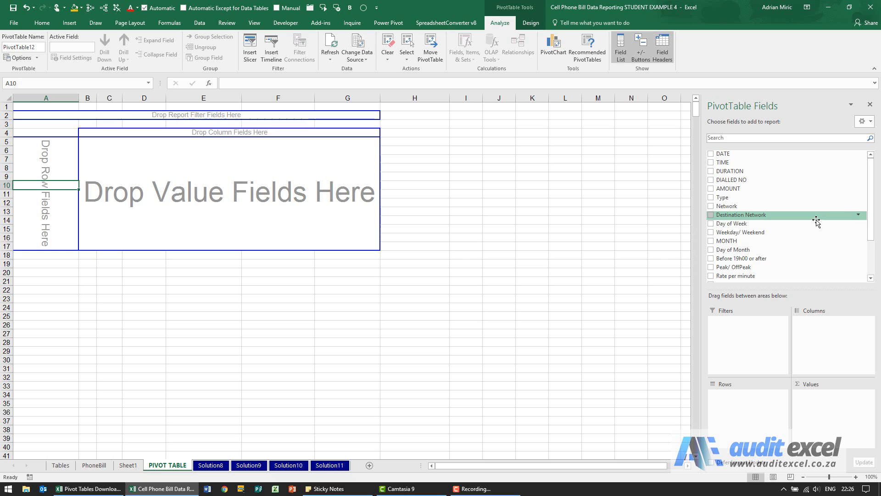
mouse_move(764, 250)
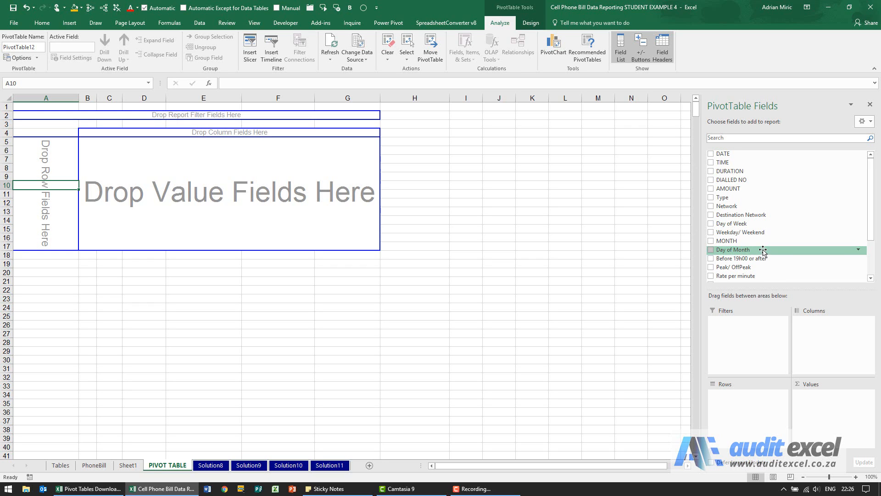
left_click(711, 250)
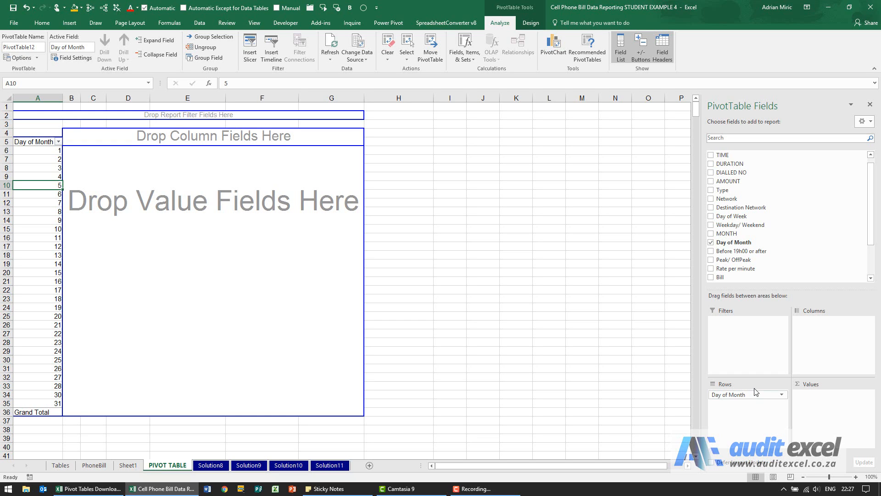
mouse_move(775, 207)
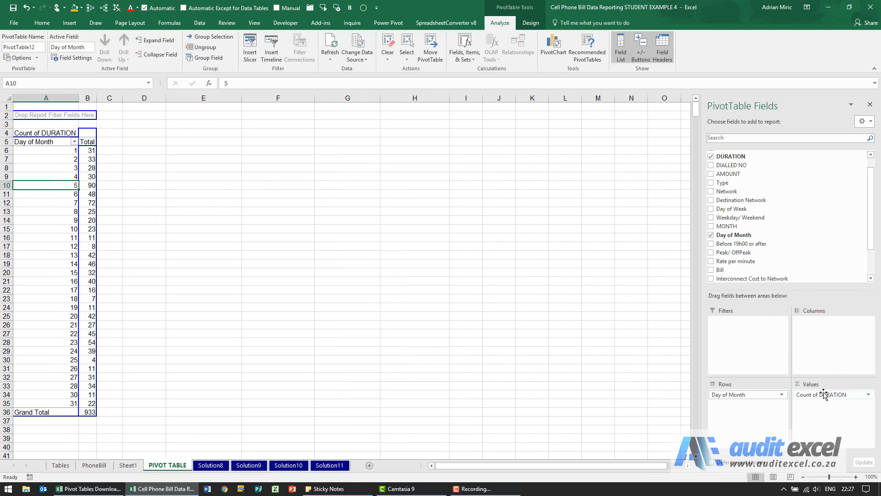
mouse_move(354, 343)
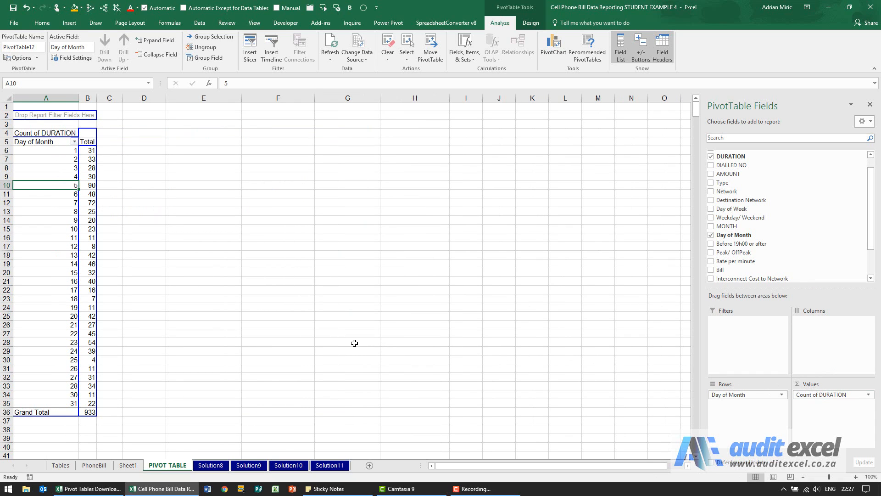
mouse_move(202, 318)
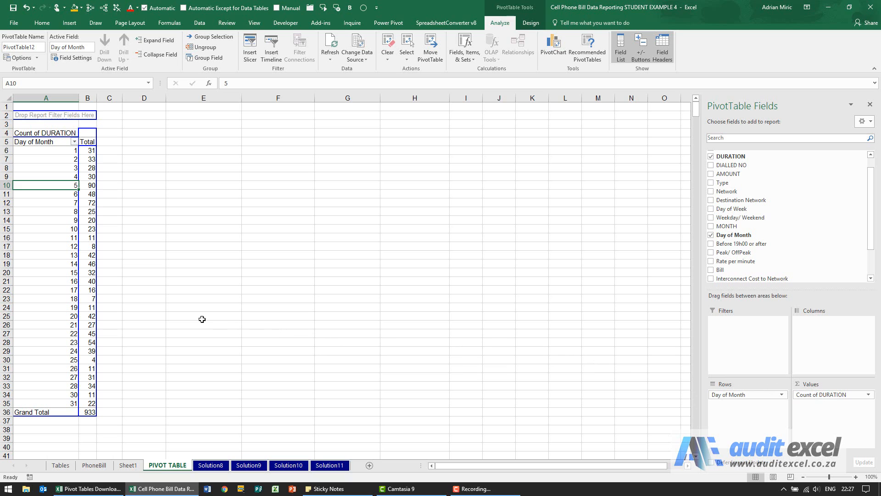
Step: Insert a column PivotChart of Count of DURATION by Day of Month
left_click(88, 237)
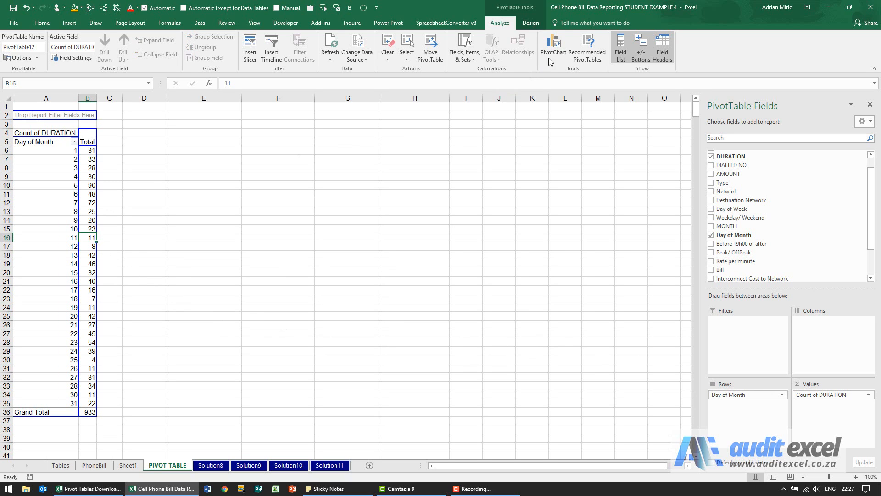
left_click(552, 46)
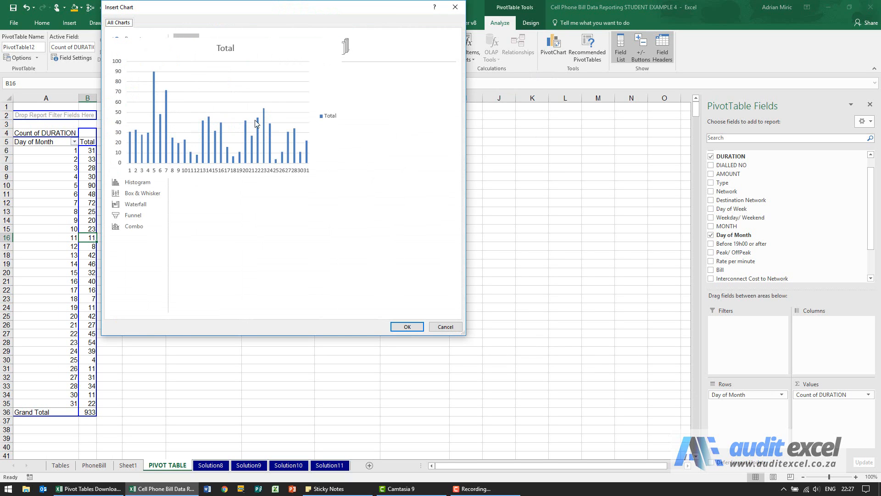
left_click(406, 326)
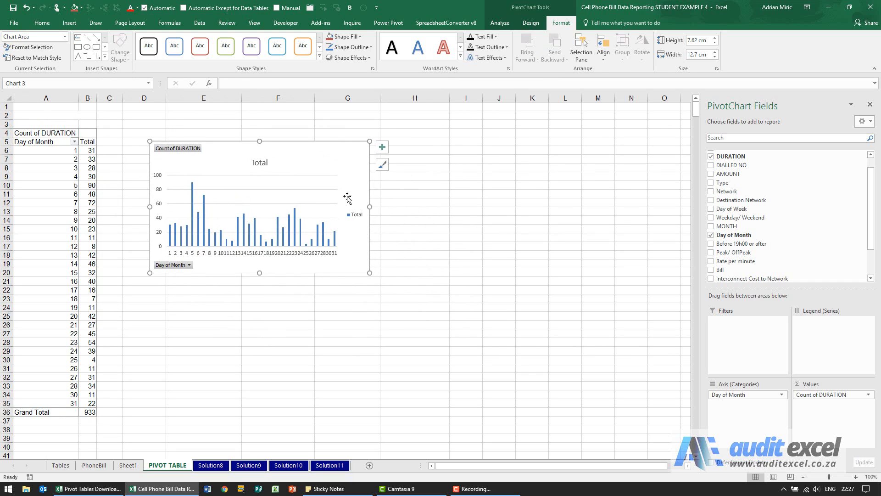
mouse_move(188, 246)
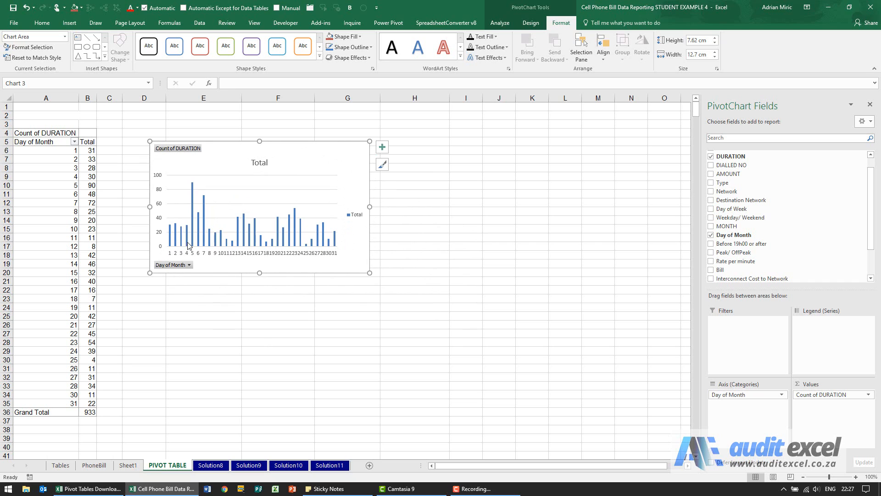
mouse_move(179, 225)
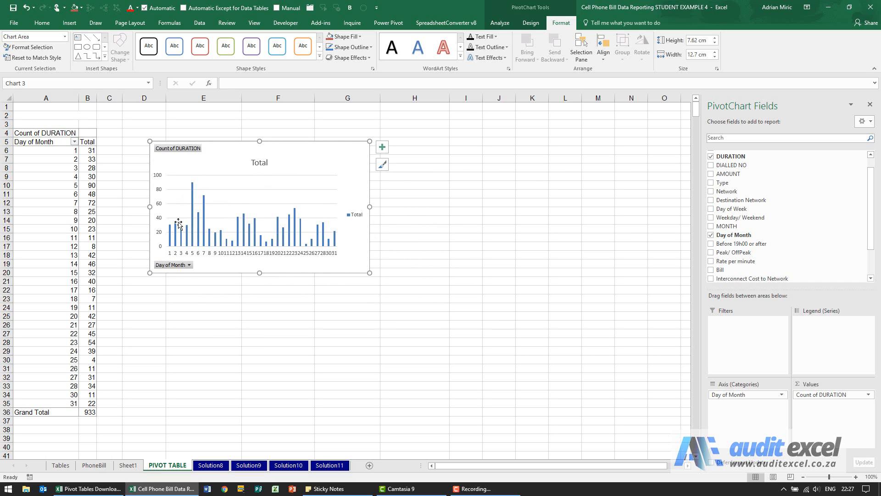
mouse_move(313, 225)
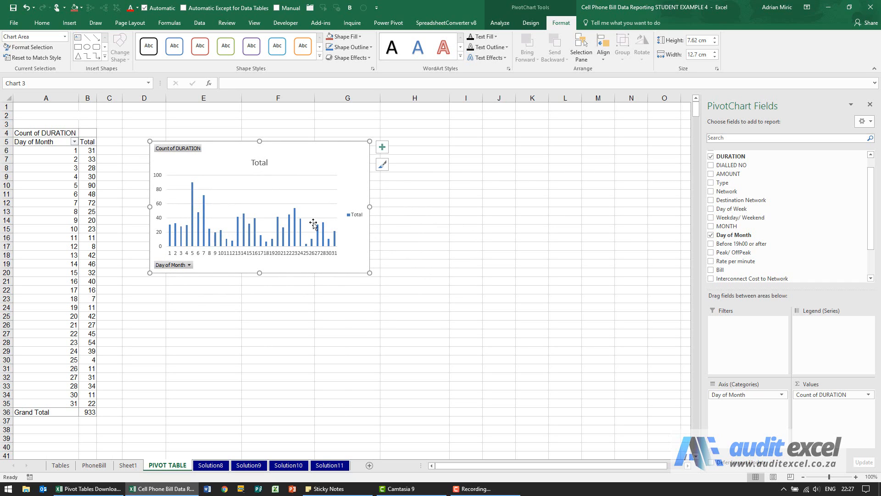
mouse_move(198, 238)
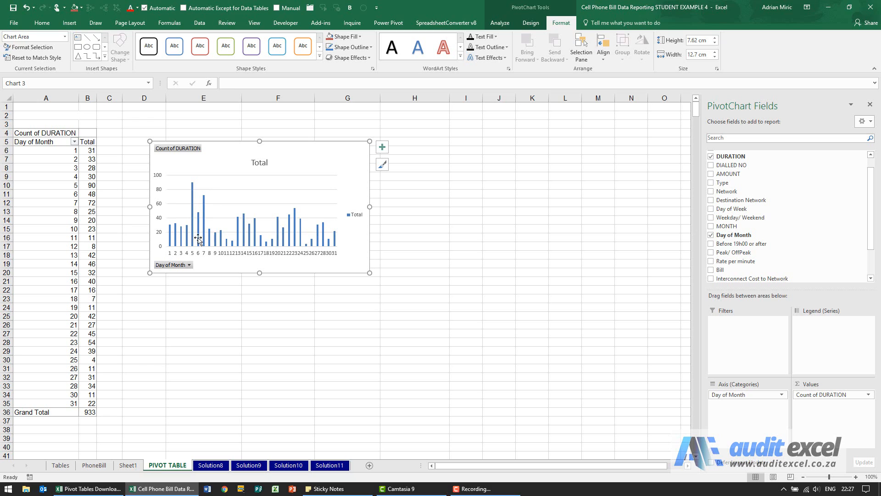
mouse_move(325, 240)
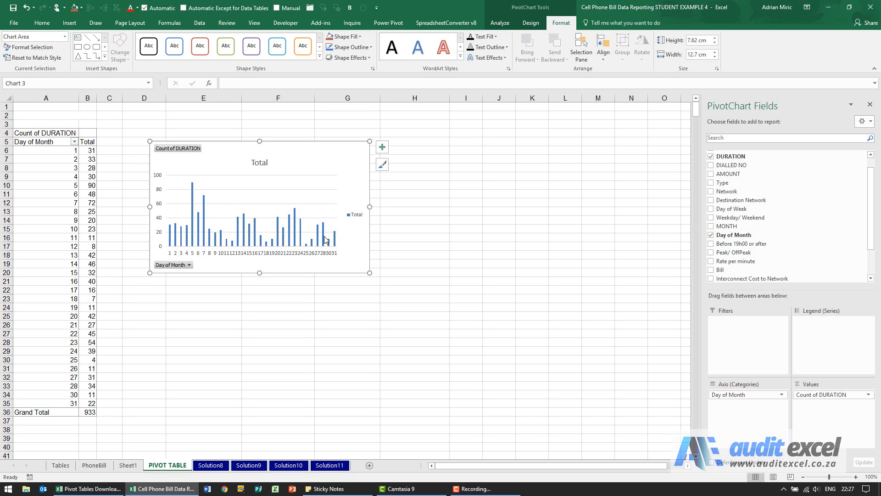